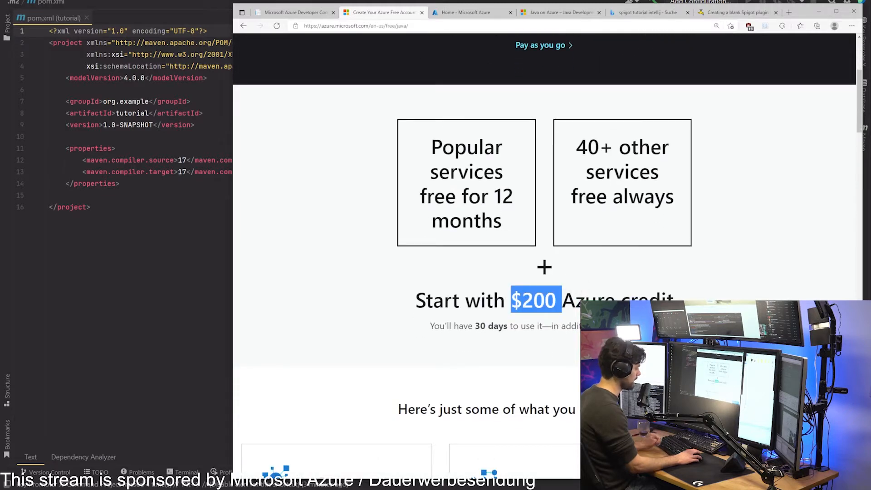
- Switch to the Azure portal home page listing services and the Minecraft resource group
click(471, 12)
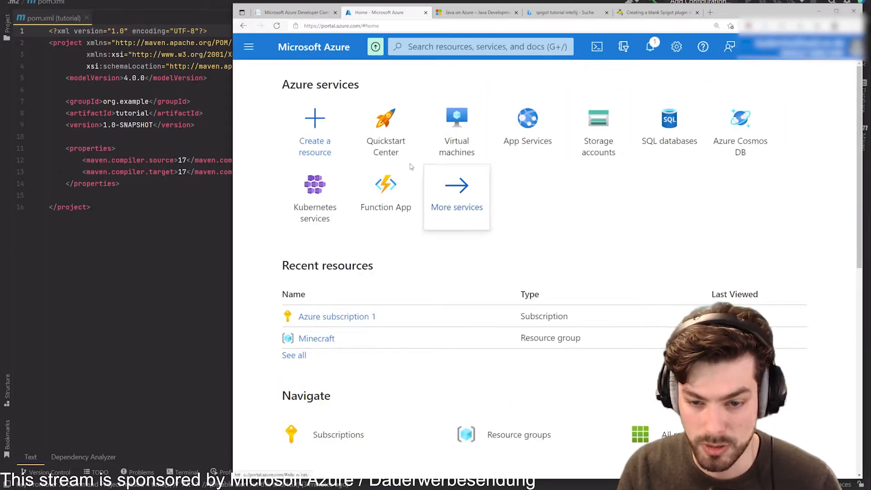
mouse_move(456, 130)
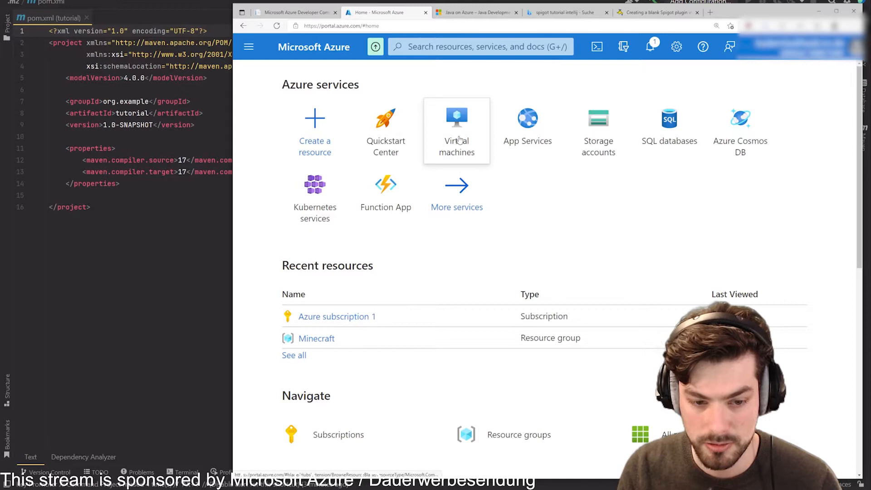
- Start a new Ubuntu Server 20.04 VM and choose password login with username and password
click(315, 131)
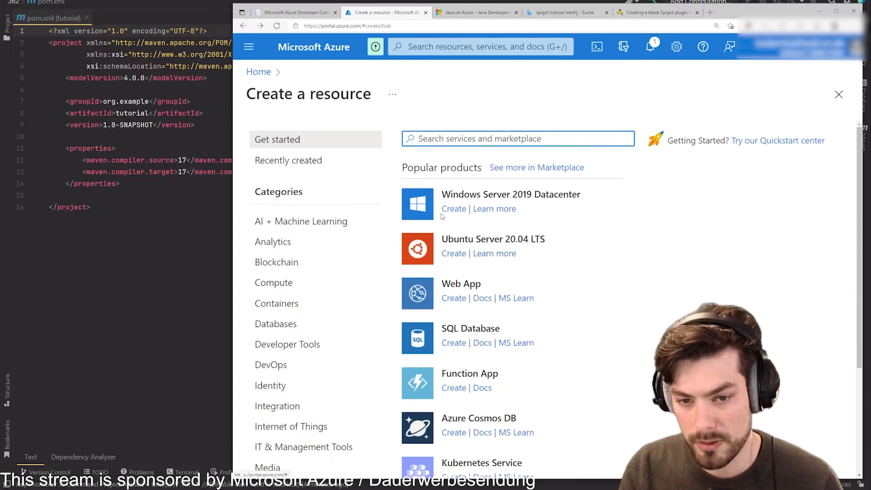
click(454, 253)
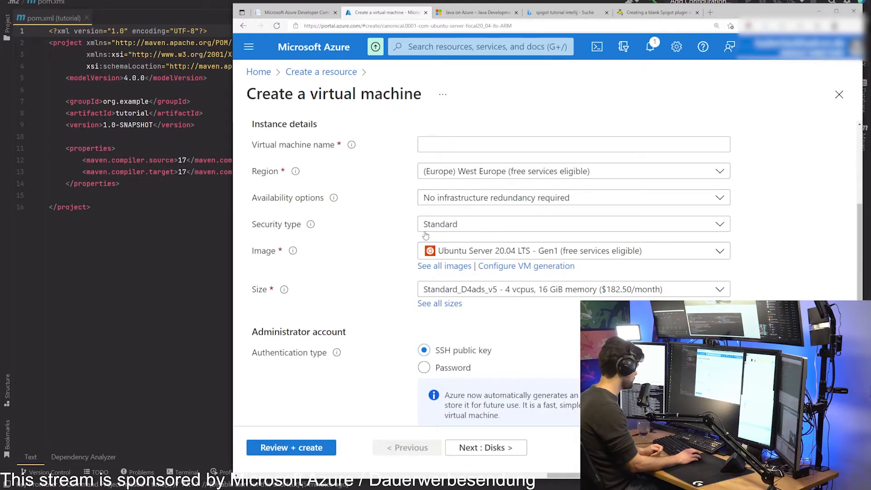
mouse_move(844, 246)
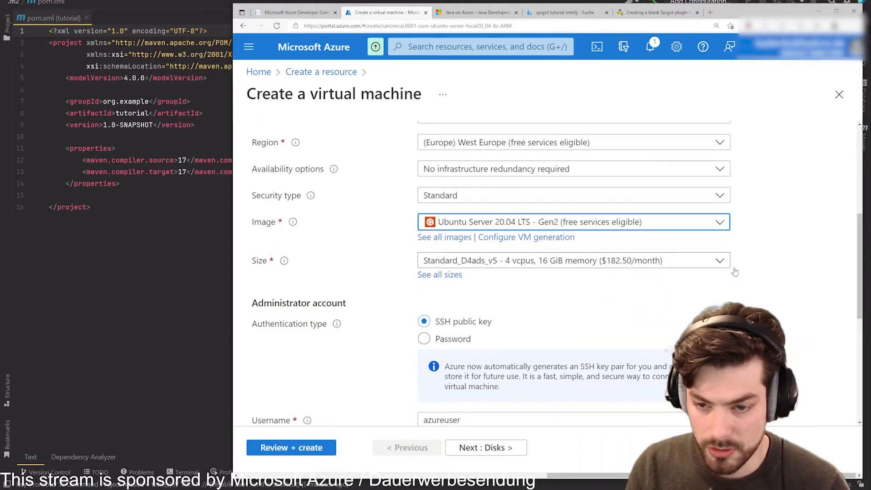
scroll(down, 3)
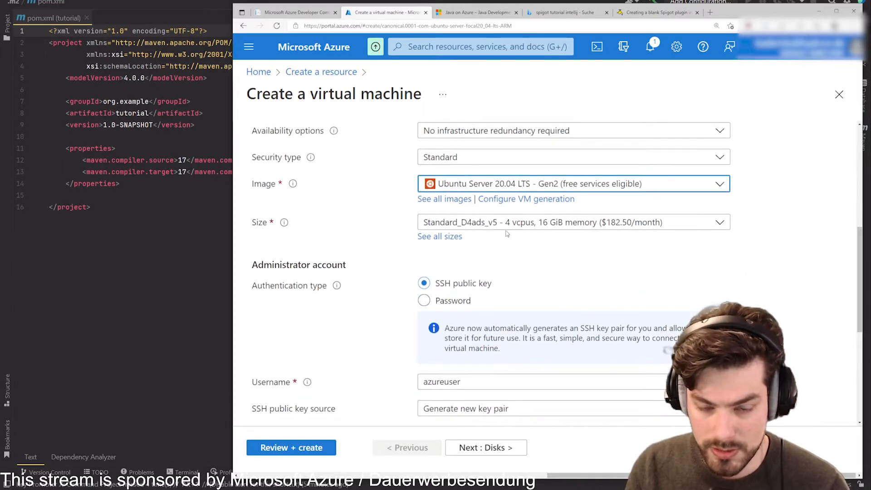
scroll(down, 3)
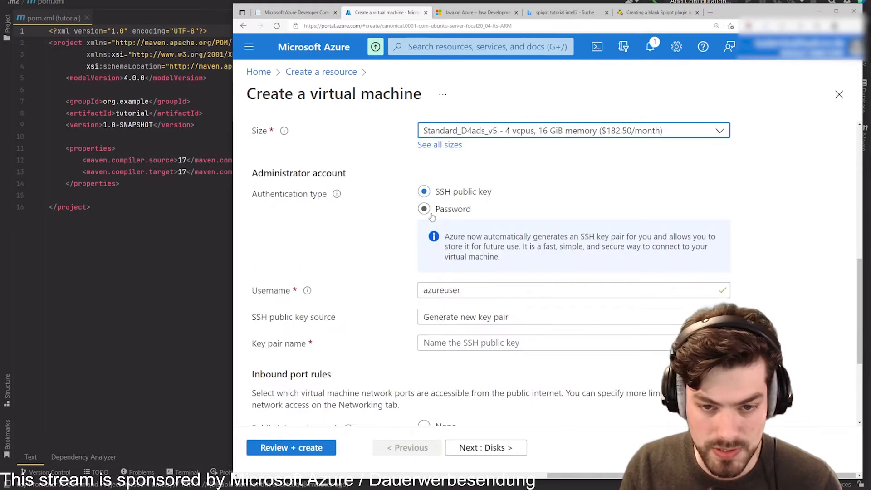
click(424, 208)
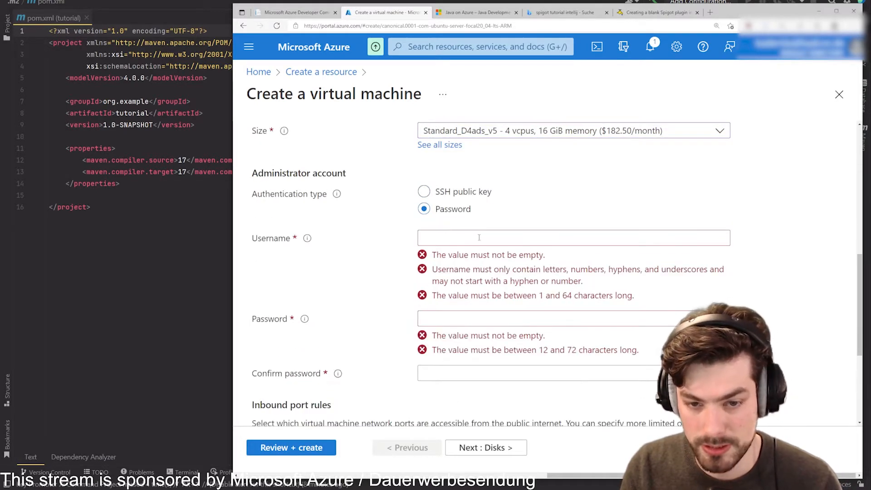
scroll(down, 3)
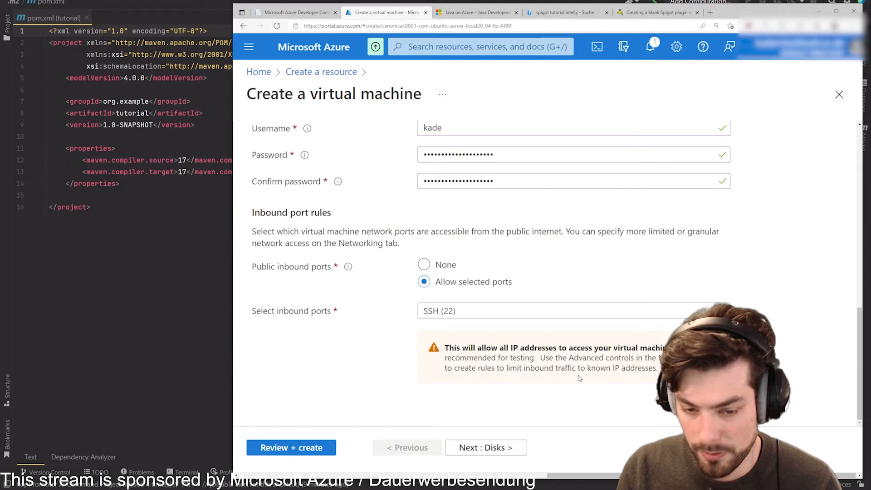
mouse_move(451, 322)
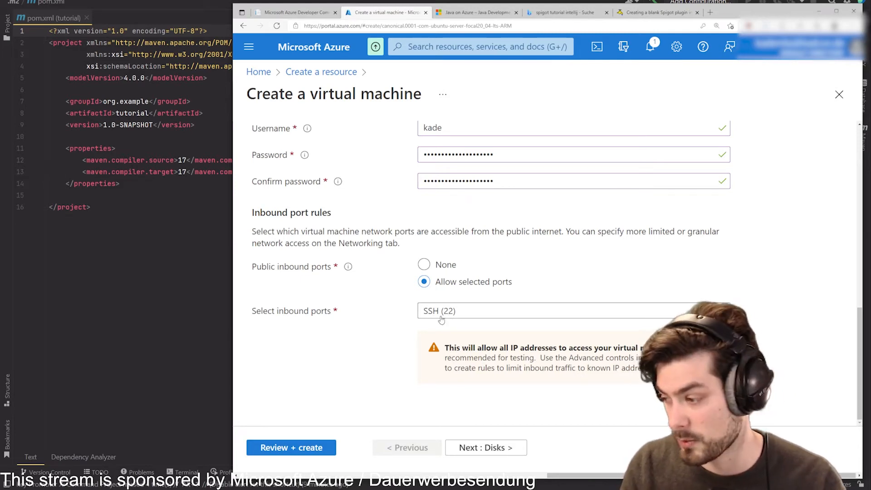
mouse_move(499, 376)
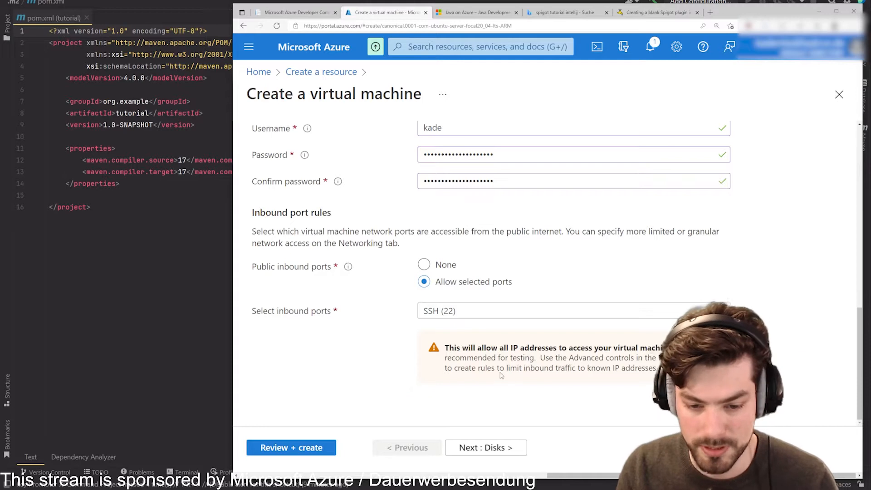
- Keep SSH port 22 open and submit the VM for Review + create validation
click(290, 447)
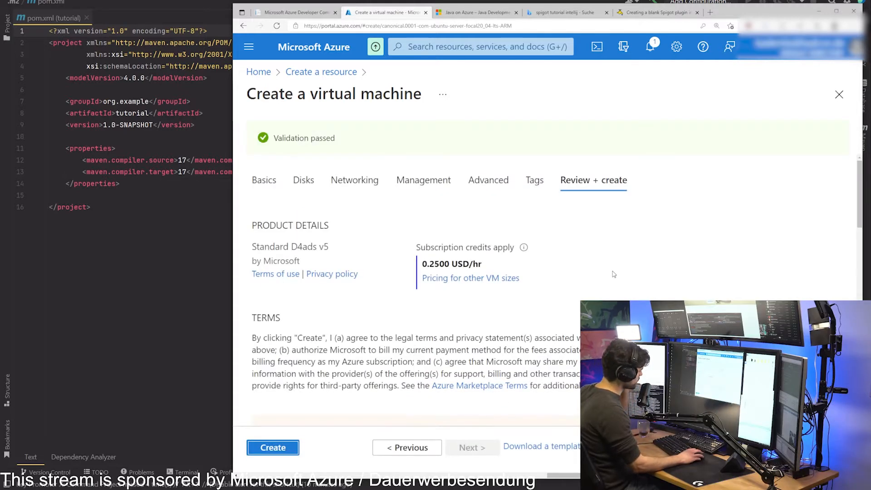
scroll(down, 3)
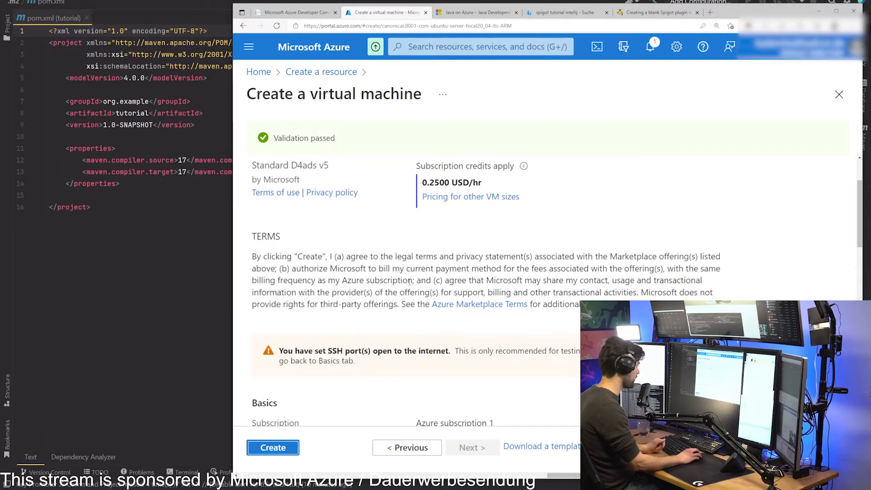
scroll(down, 3)
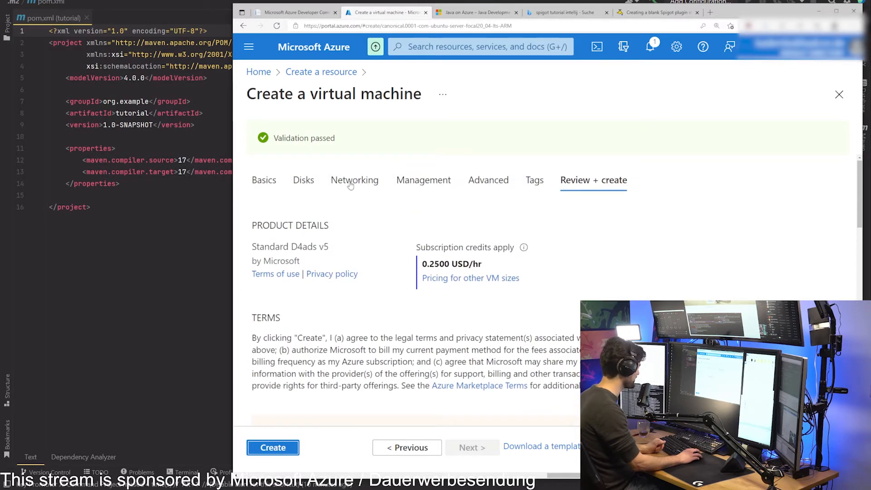
- Create the ETM virtual machine, wait for deployment to finish and collapse its resource details
click(273, 447)
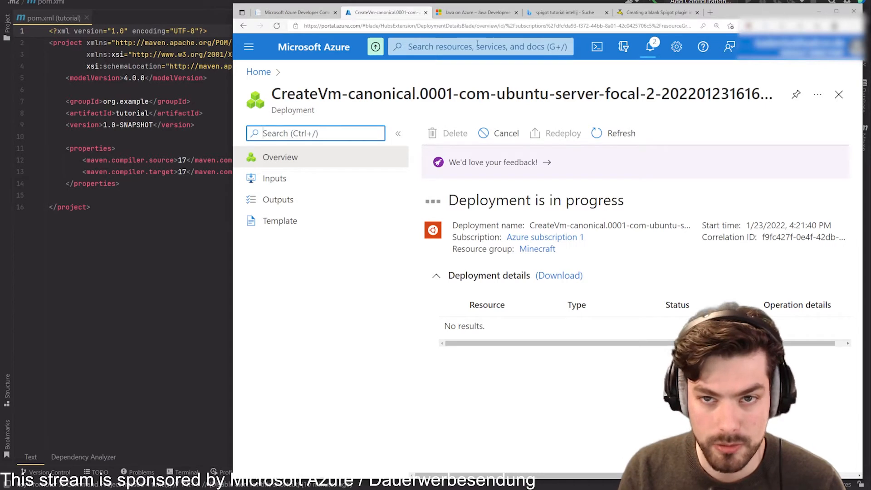
mouse_move(533, 60)
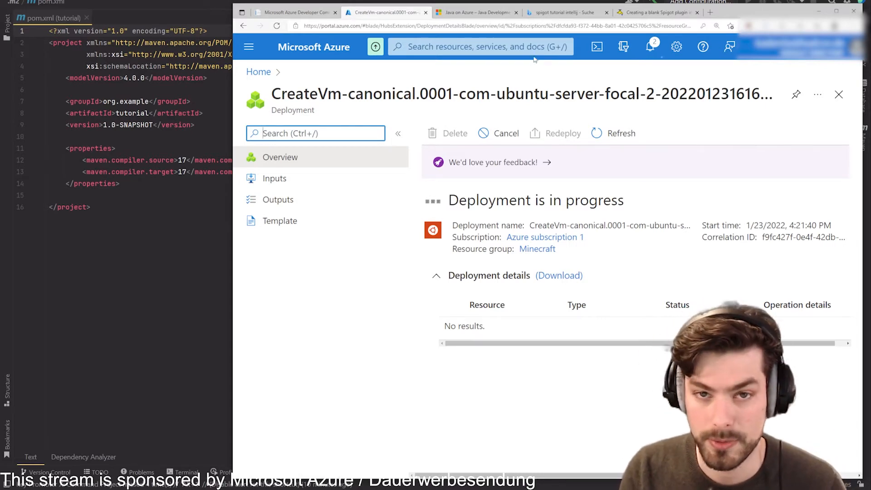
mouse_move(484, 78)
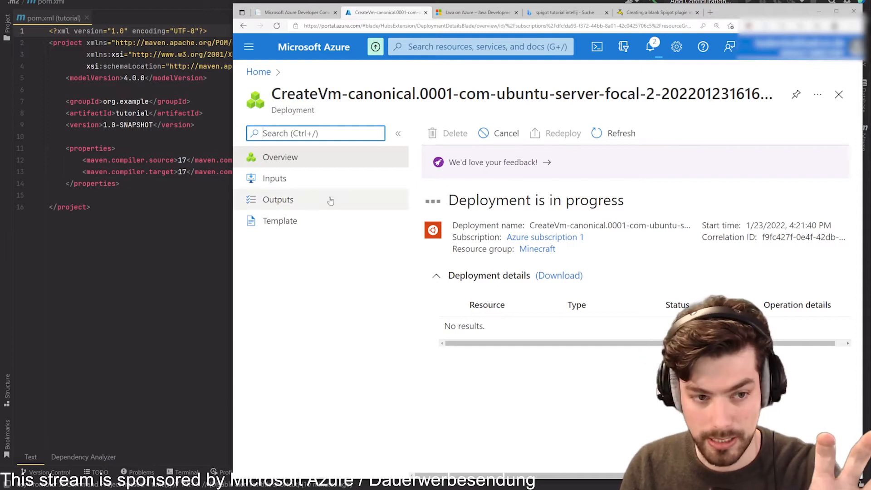
click(655, 12)
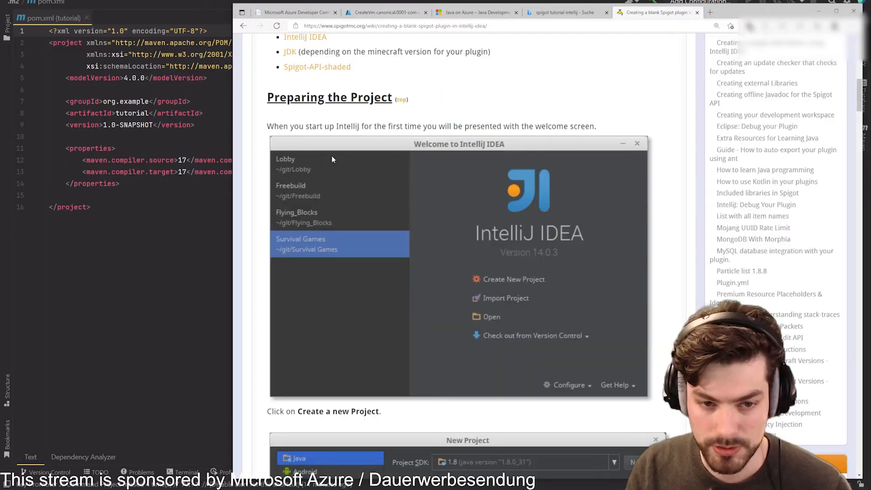
scroll(down, 3)
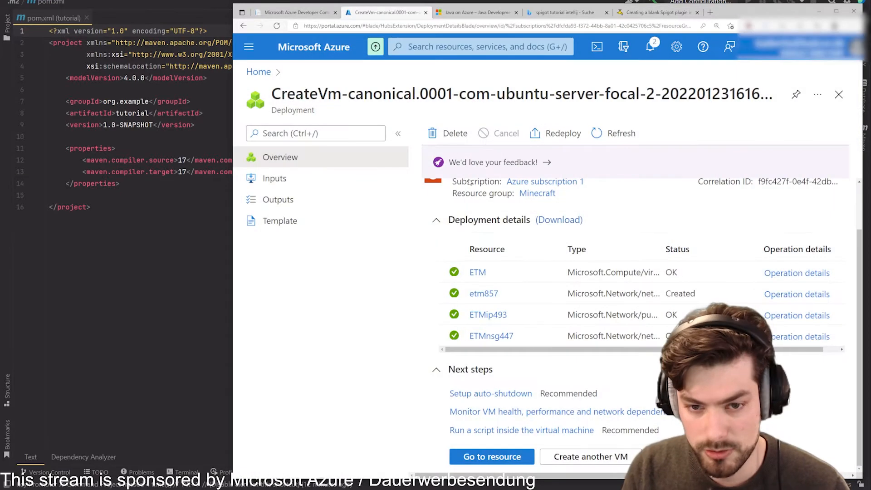
click(437, 220)
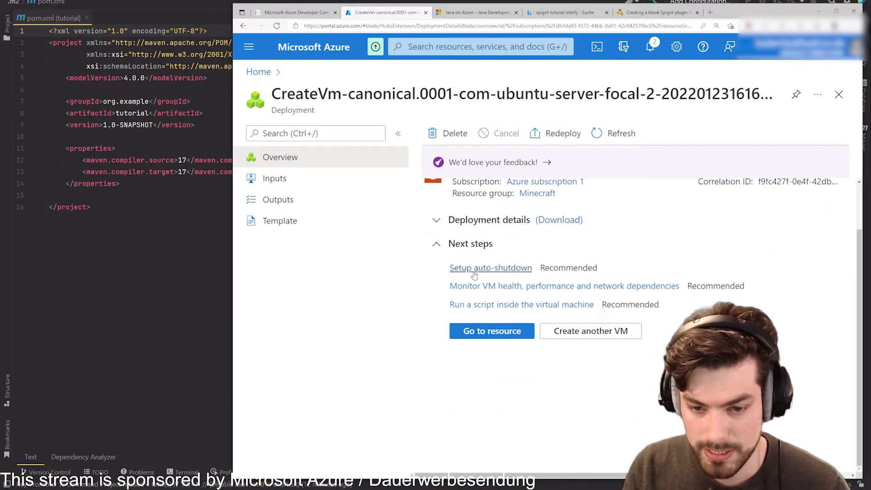
mouse_move(490, 330)
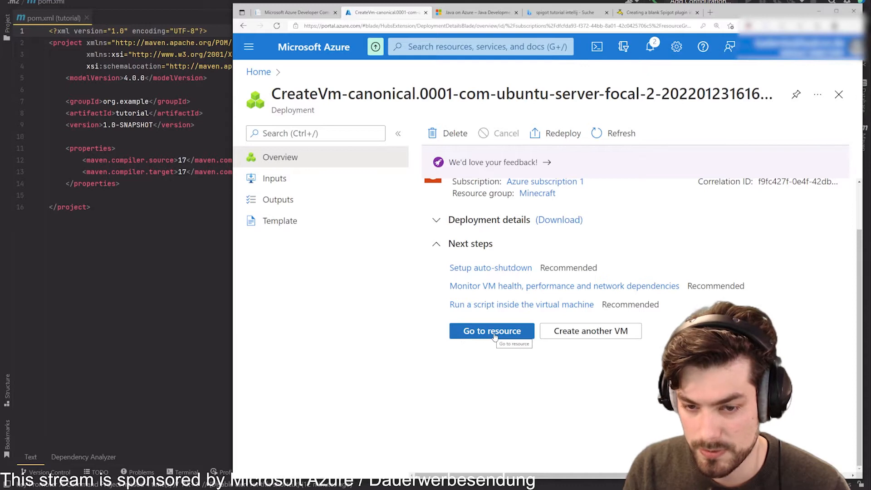
- Go to the ETM VM overview and select its public IP 20.126.51.248 to copy
click(490, 330)
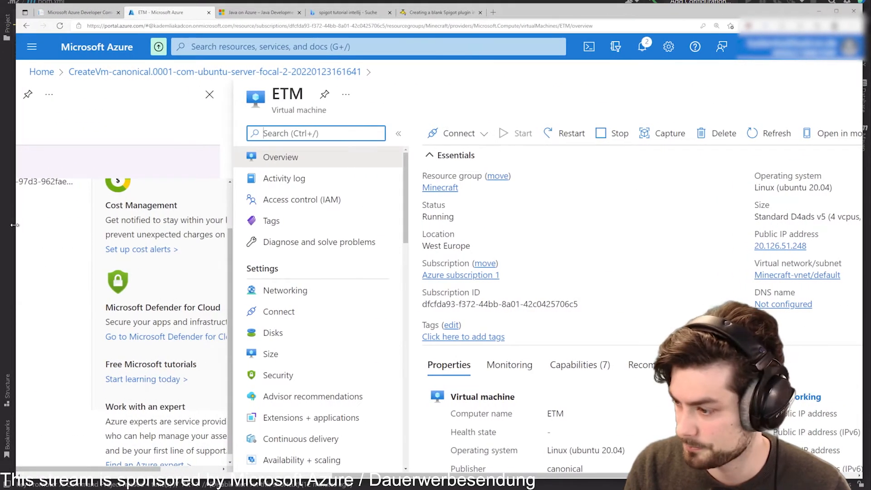
click(209, 93)
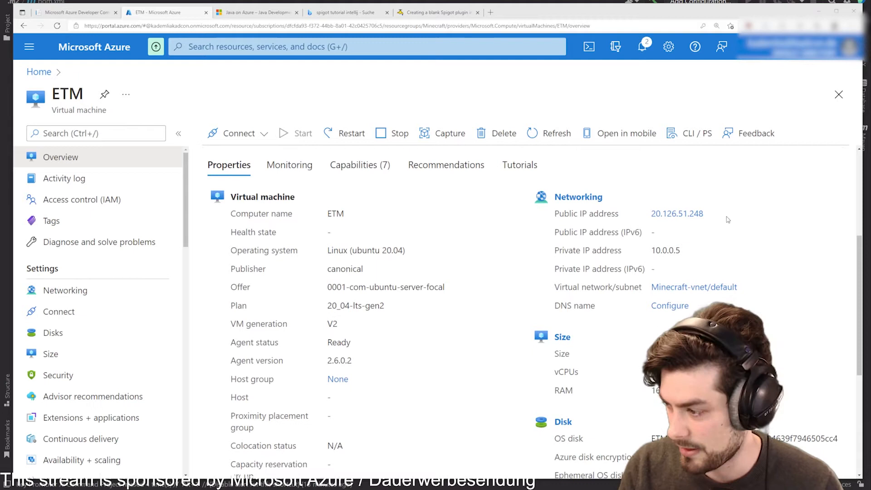
double_click(677, 213)
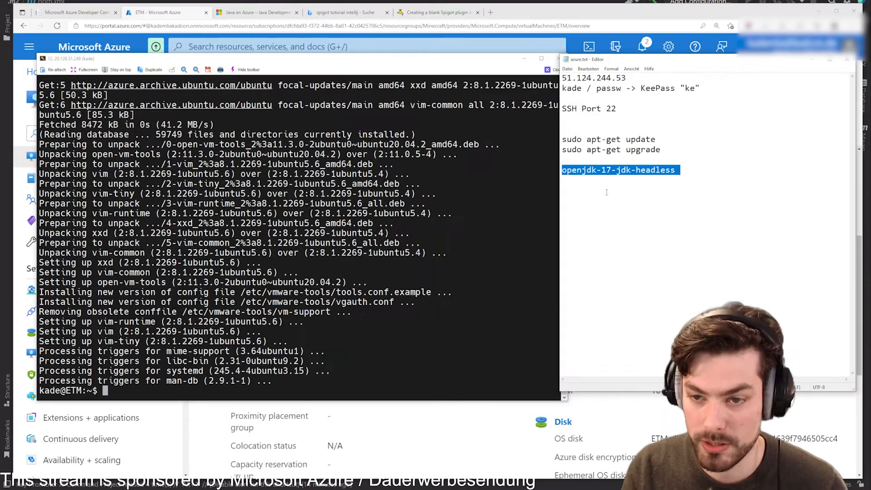
- Install openjdk-17-jdk-headless on the server and check java --version reports 17.0.1
click(683, 170)
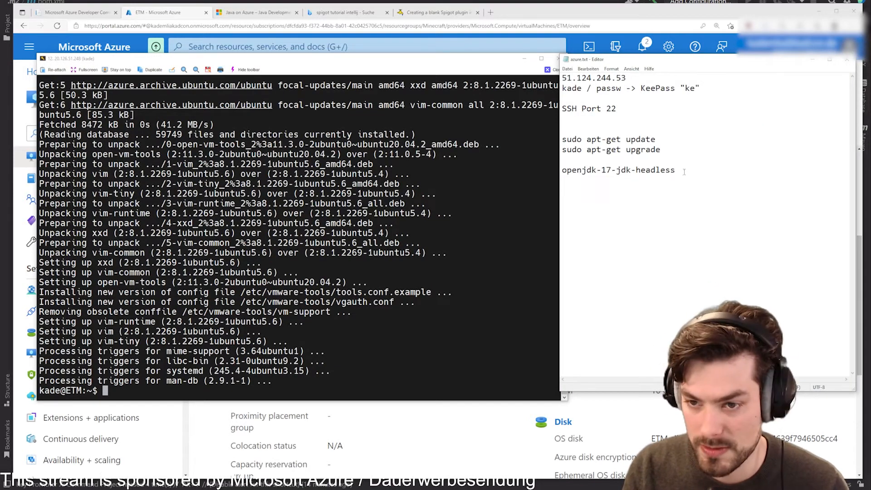
double_click(618, 170)
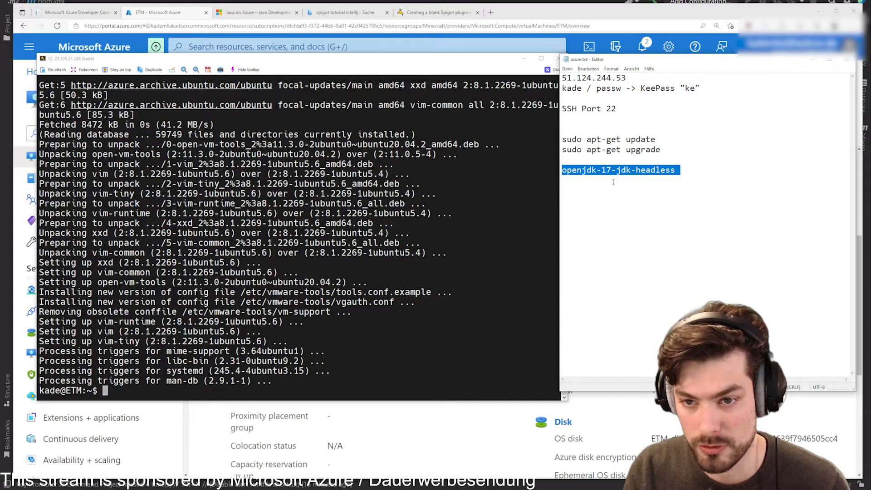
mouse_move(620, 243)
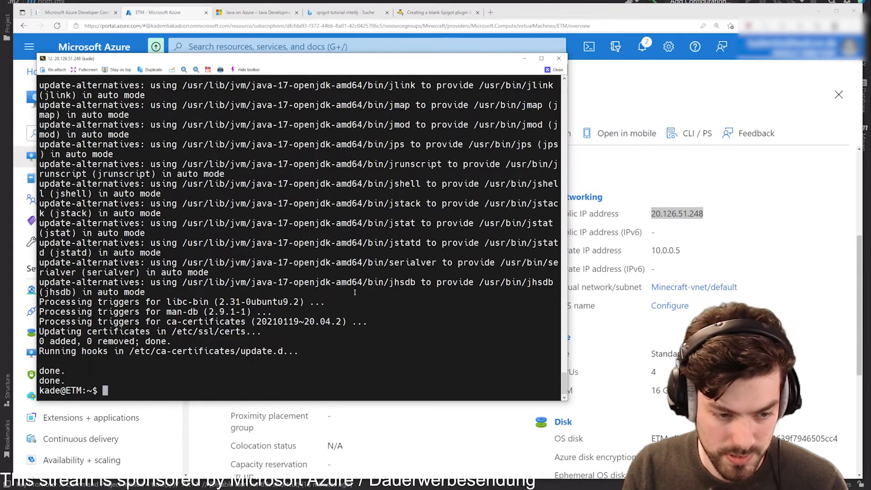
text(java --version)
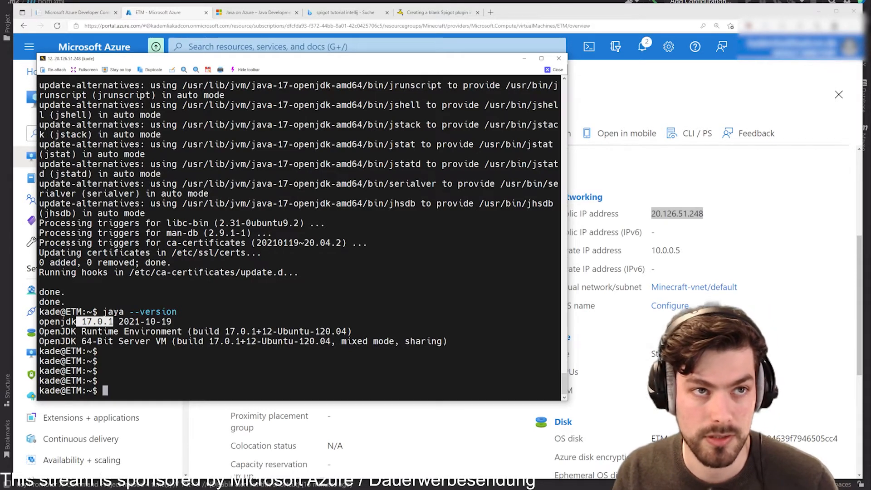
- Read the Spigot blank plugin tutorial down to Prerequisites and Preparing the Project
click(437, 12)
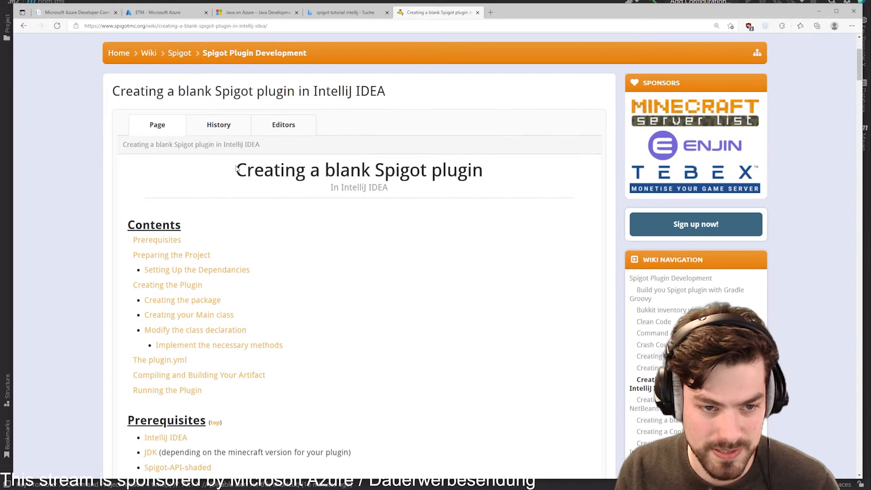
double_click(358, 169)
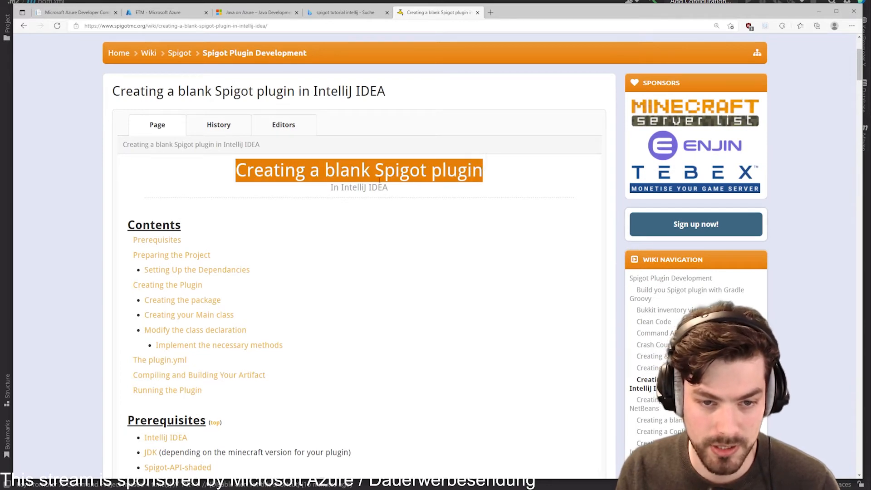
scroll(down, 3)
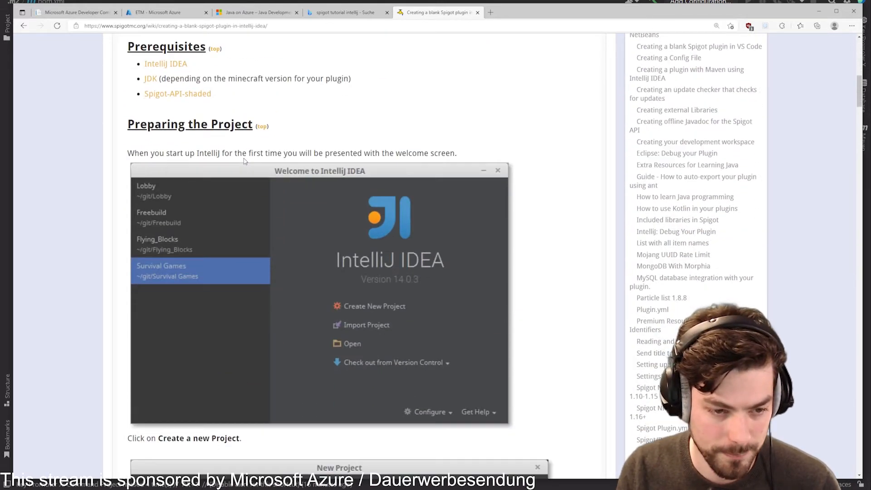
scroll(down, 3)
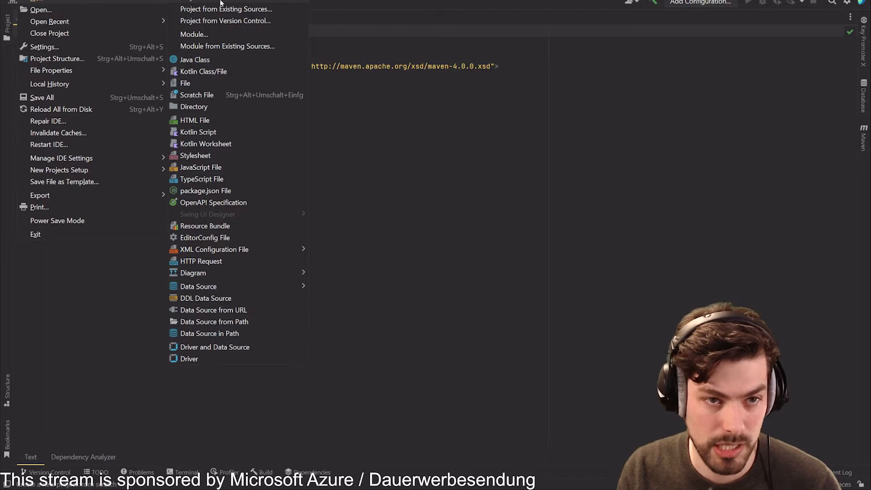
- Create a new Maven project named tutorial at D:\Development\azure\tutorial
click(226, 8)
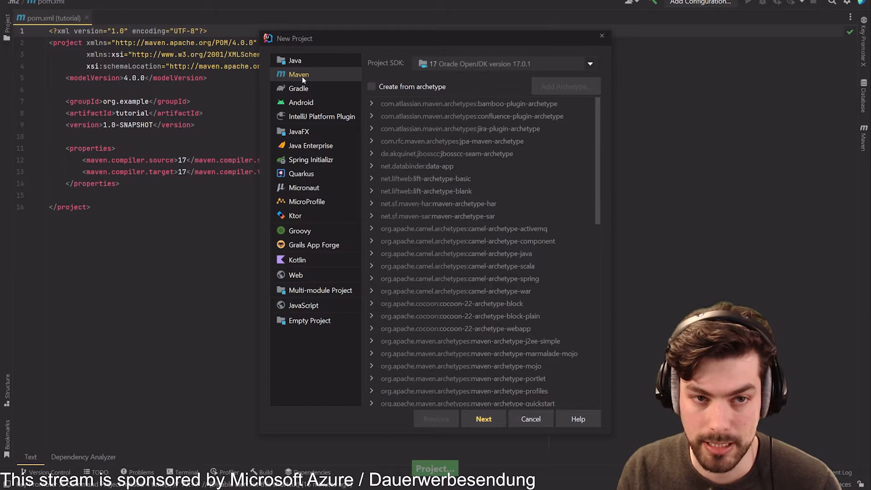
click(481, 420)
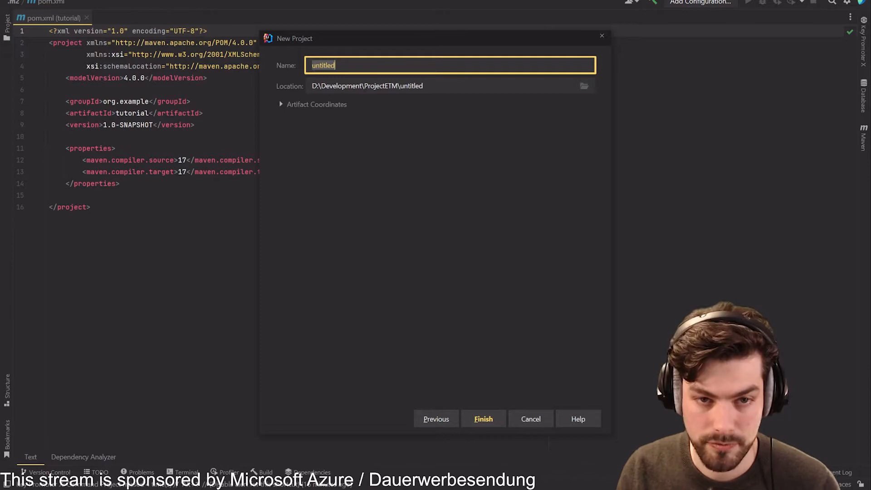
text(azure)
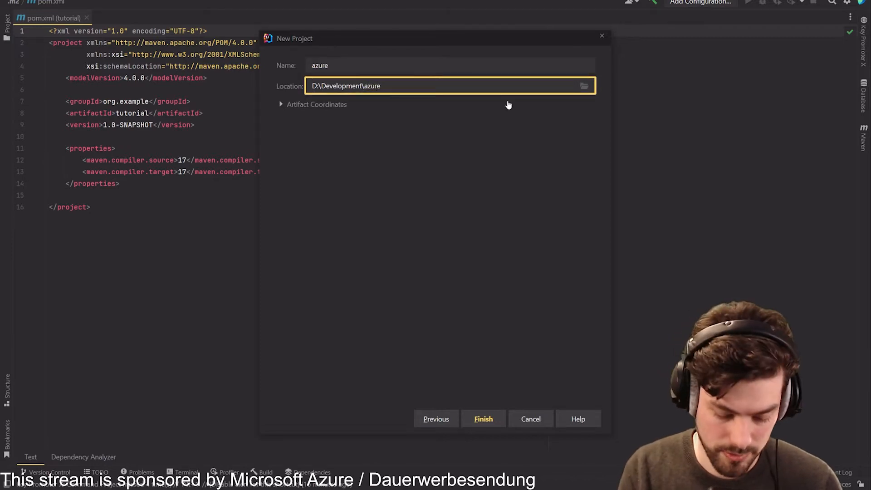
text(tutorial)
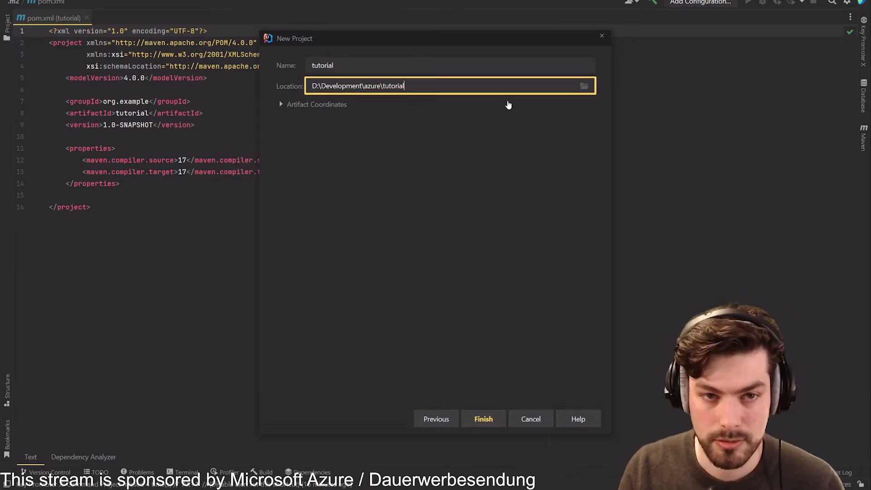
click(482, 420)
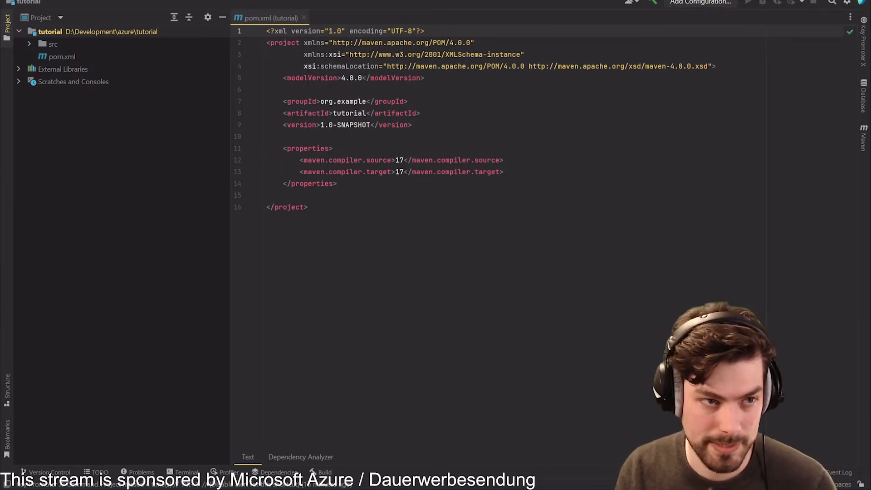
- Run spigot-1.18.1.jar in ~/test once so worlds generate, then stop and save the server
click(29, 43)
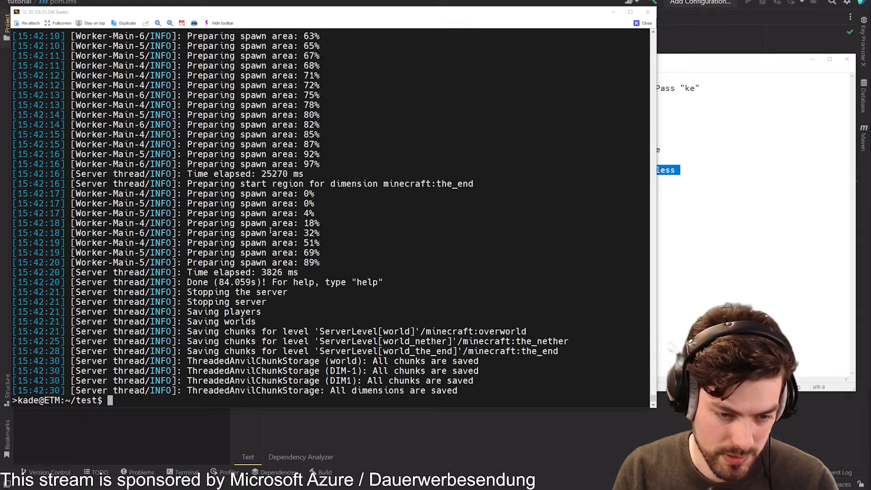
text(java -jar spigot-1.18.1.jar -no)
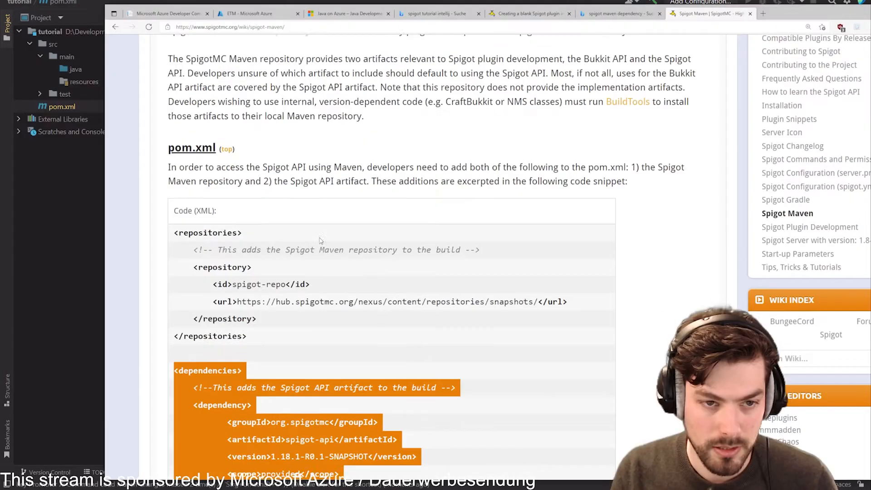
- Read the blank plugin tutorial down to the plugin.yml section and select the plugin.yml name
scroll(up, 3)
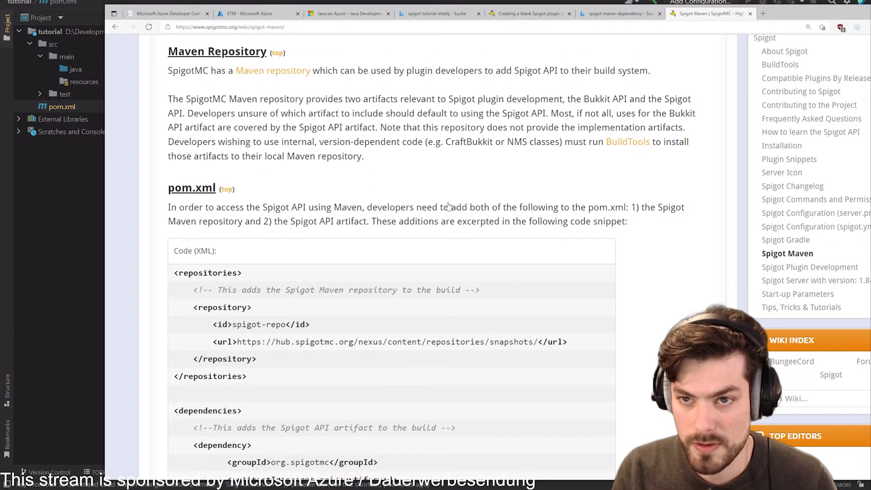
click(528, 13)
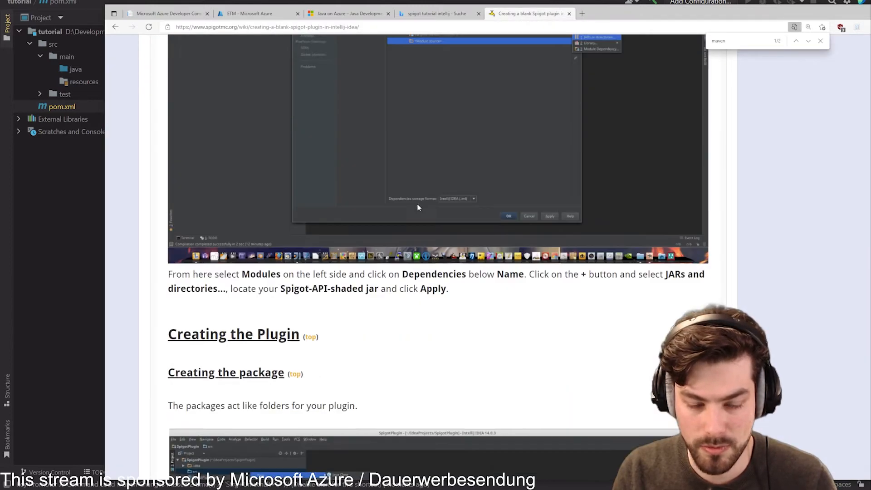
scroll(down, 3)
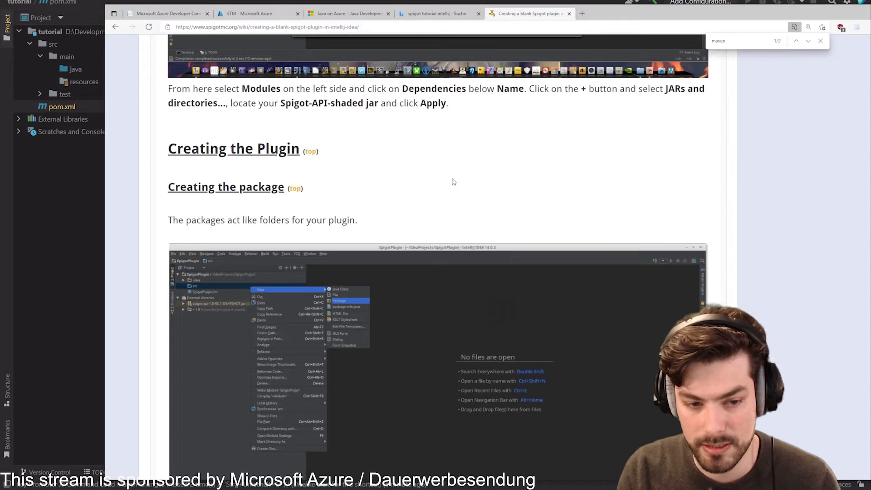
scroll(down, 3)
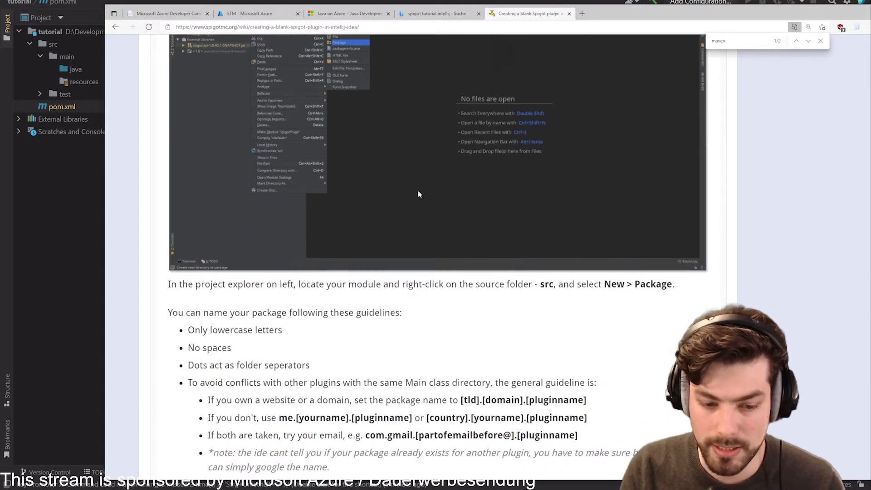
scroll(down, 3)
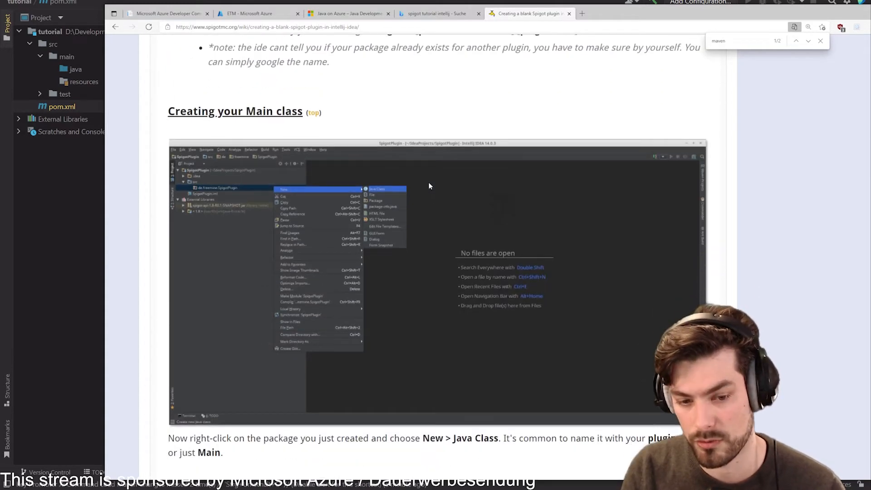
scroll(down, 3)
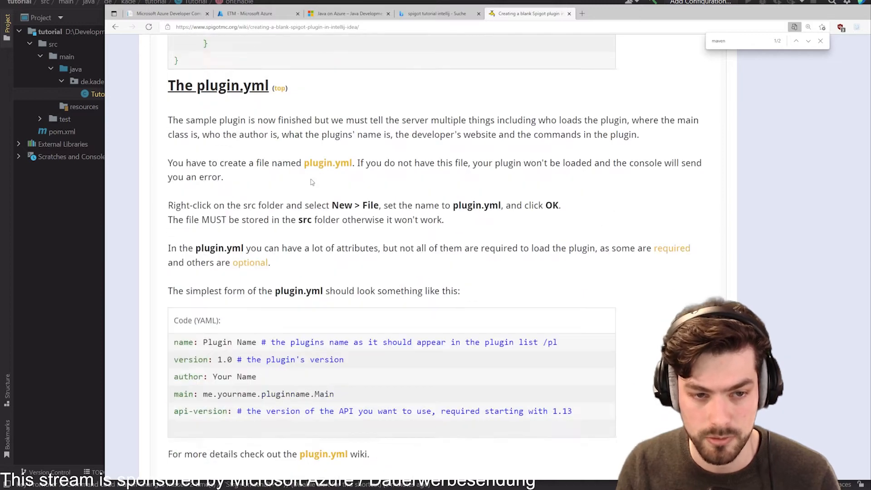
scroll(down, 3)
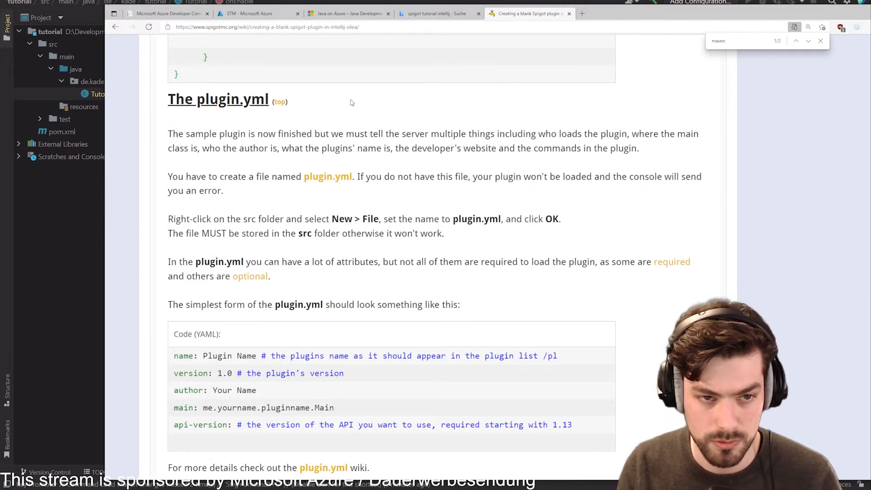
double_click(234, 100)
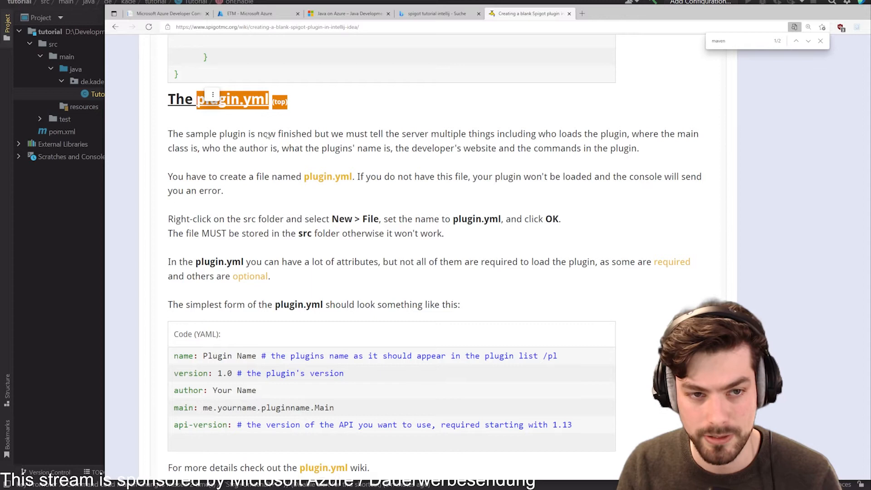
right_click(49, 44)
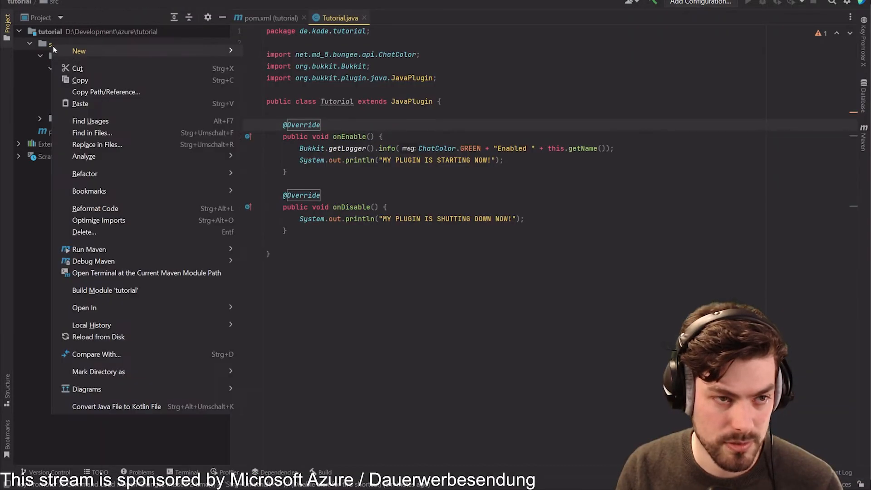
- Add plugin.yml (Tutorial 0.1, main de.kade.tutorial.Tutorial, api 1.18) and run Maven install
click(78, 51)
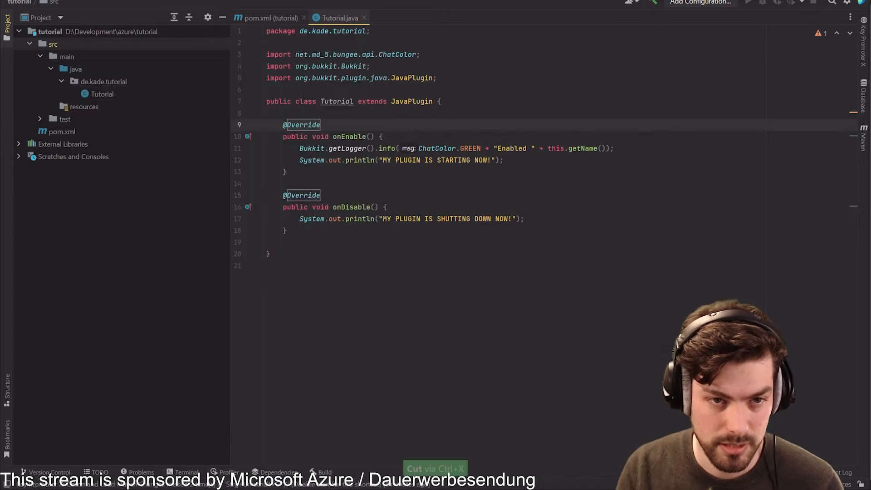
click(73, 131)
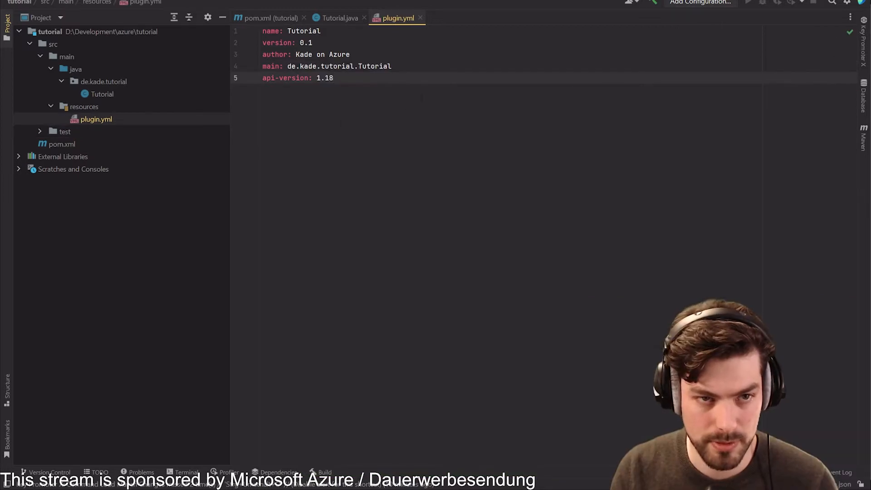
click(270, 19)
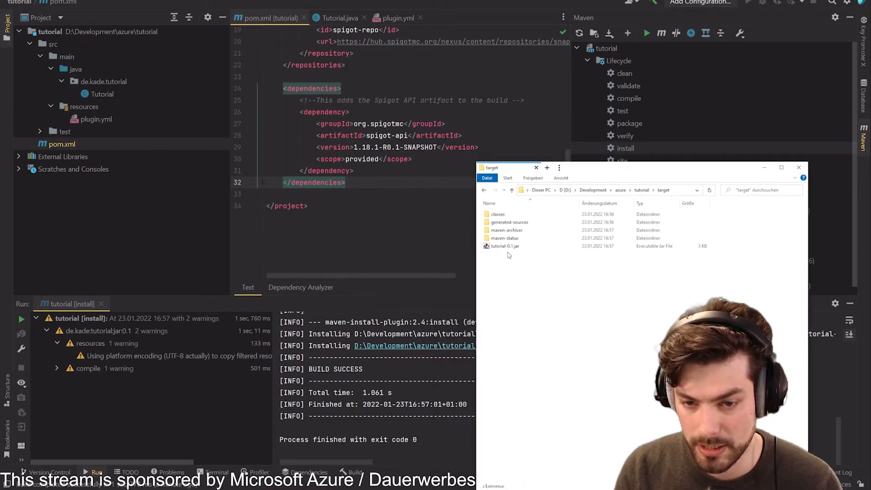
- Inspect tutorial-0.1.jar in WinRAR and view its plugin.yml alongside de and META-INF
click(502, 246)
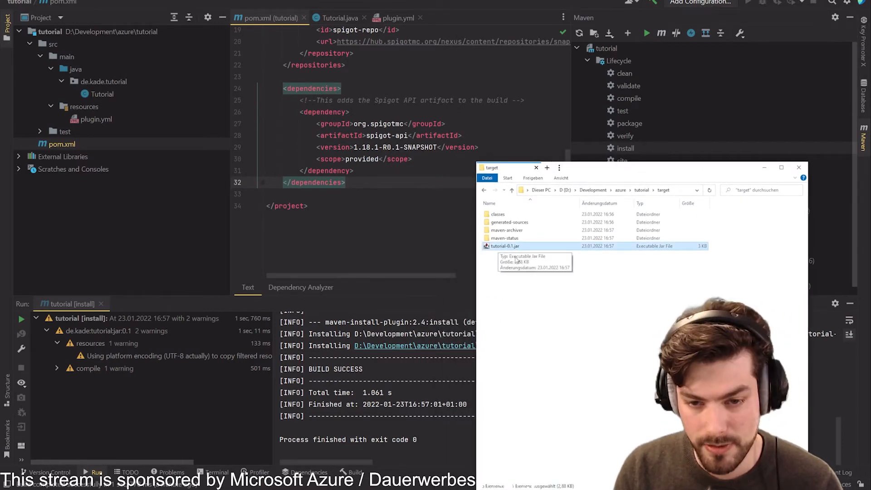
mouse_move(529, 289)
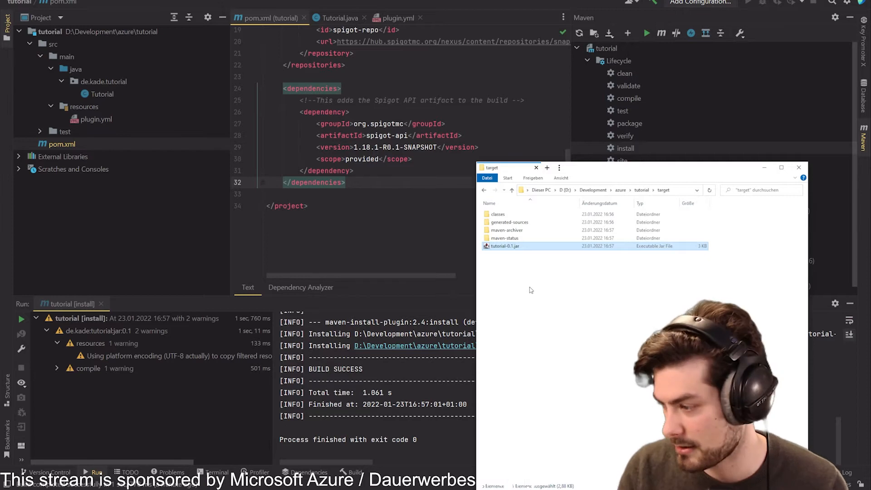
mouse_move(558, 342)
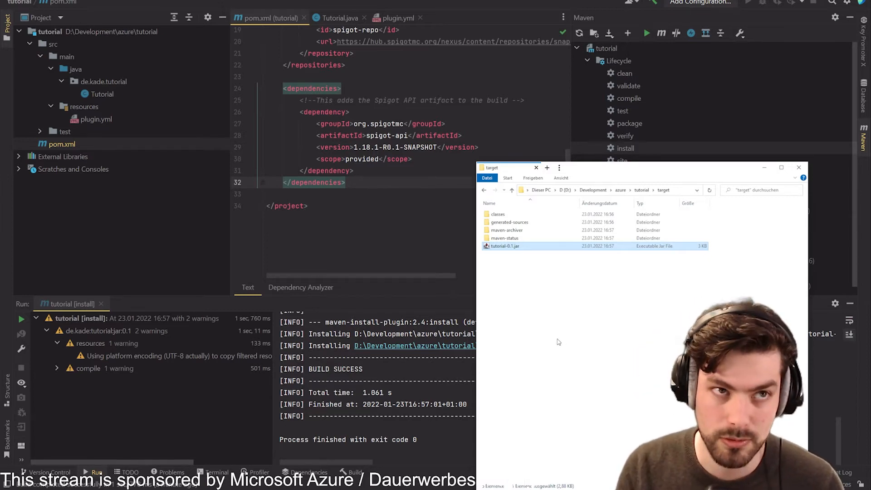
mouse_move(534, 303)
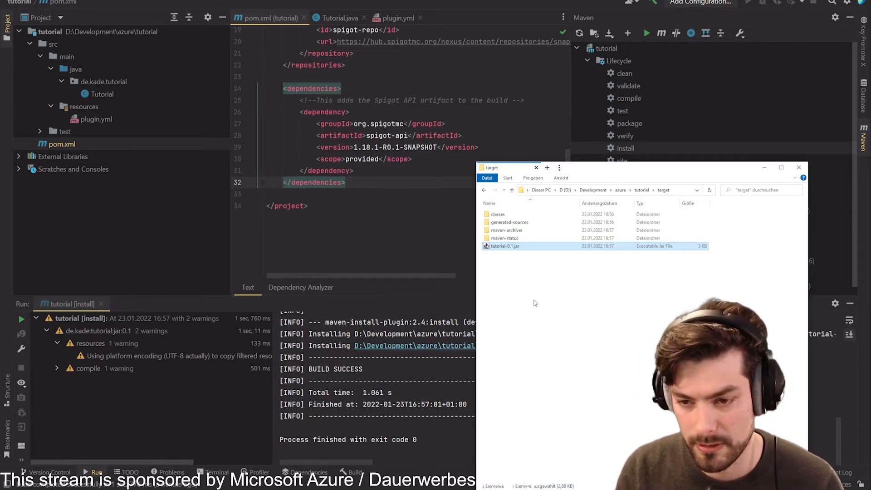
double_click(504, 246)
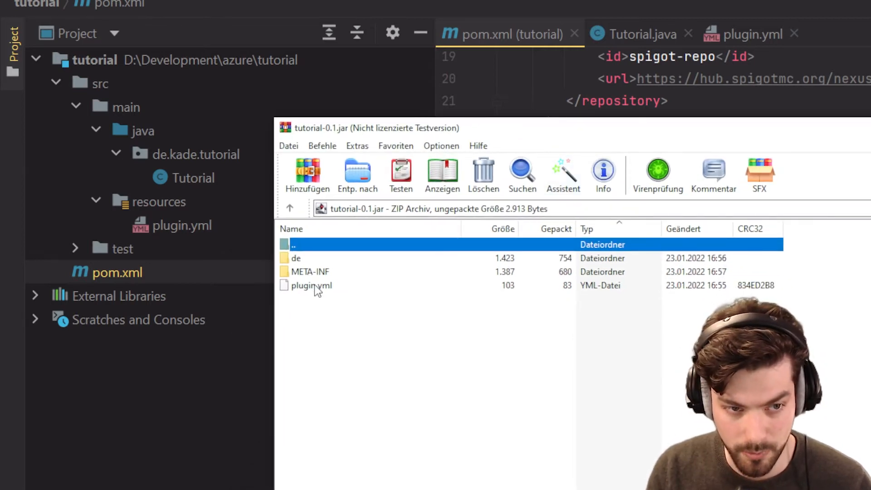
double_click(296, 258)
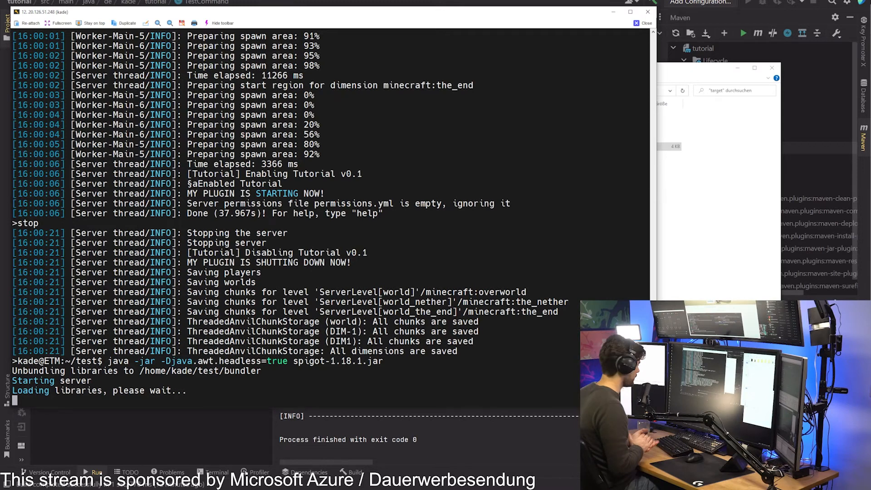
- Grant operator rights in the server console with 'op Kademlia'
scroll(down, 3)
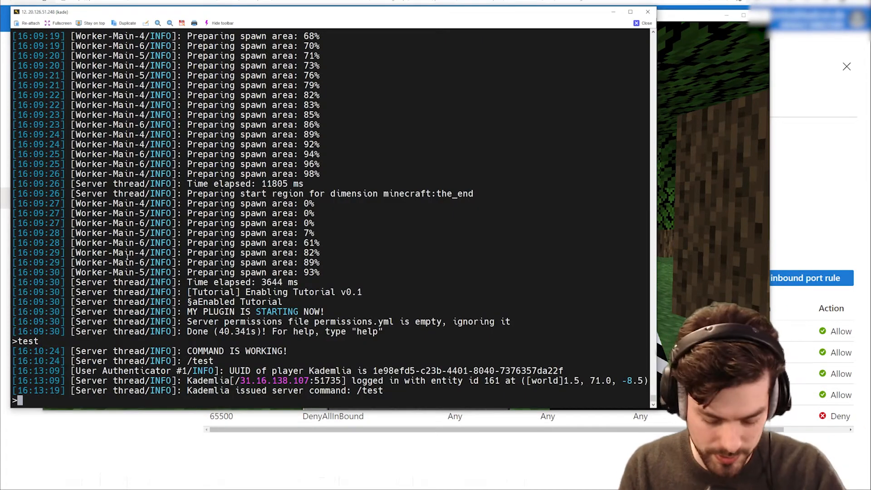
text(op Kademlia)
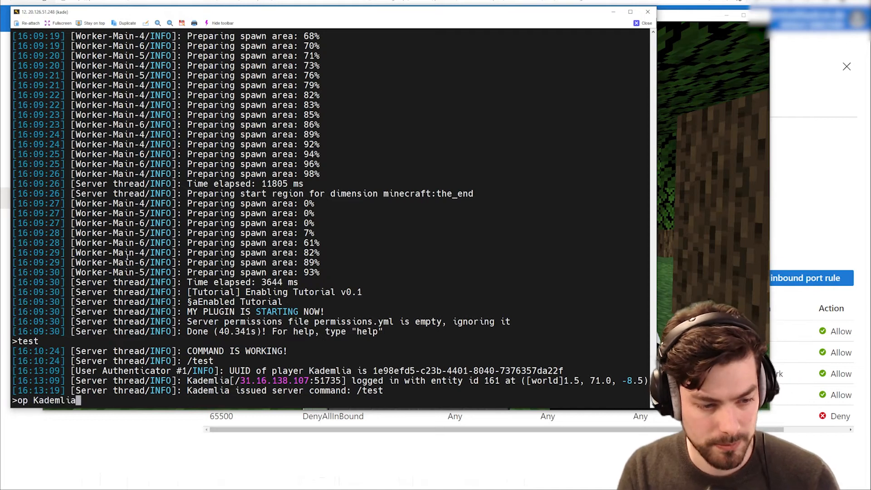
key(Return)
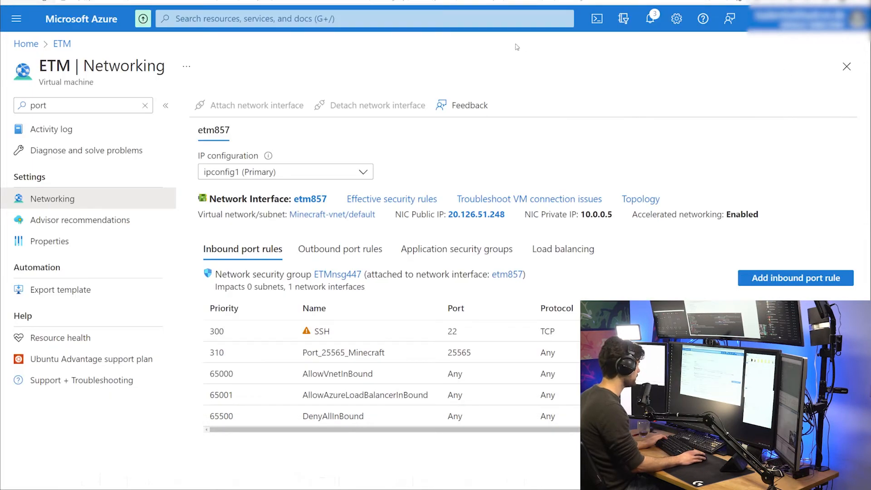
mouse_move(332, 214)
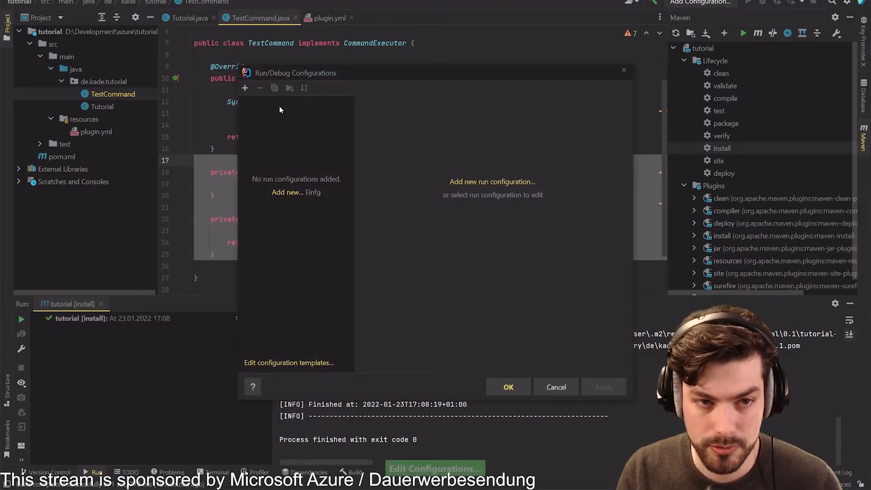
mouse_move(273, 140)
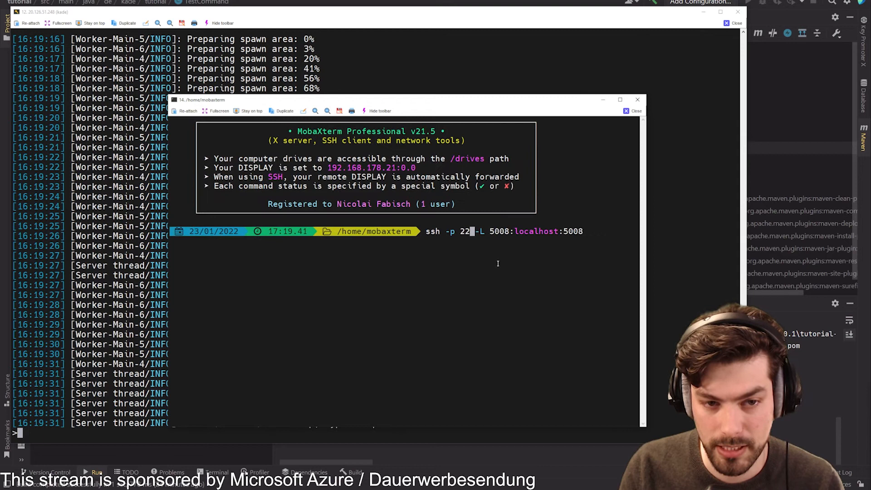
mouse_move(441, 245)
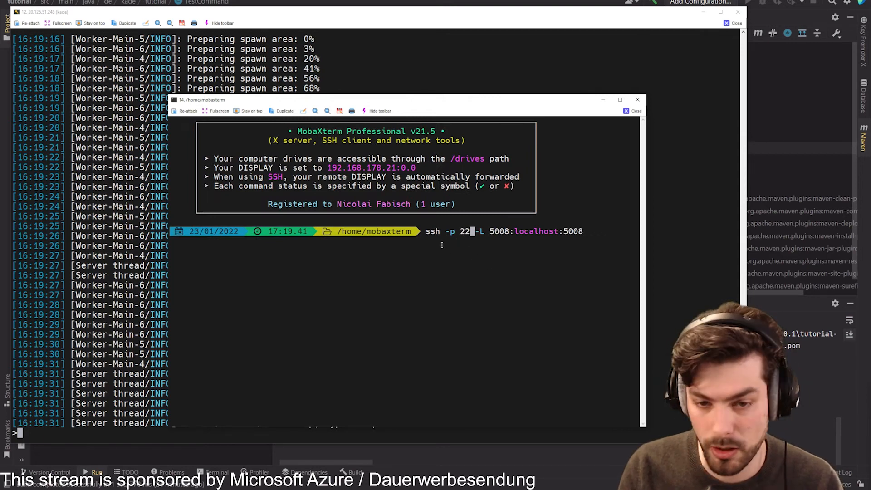
- Log into the Ubuntu VM with ssh -L 5008:localhost:5008 forwarding the debug port
key(BackSpace)
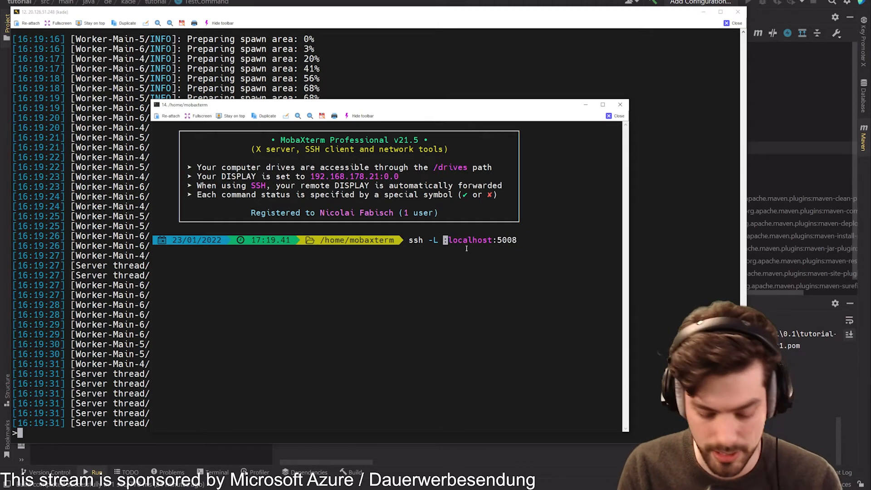
text(5008)
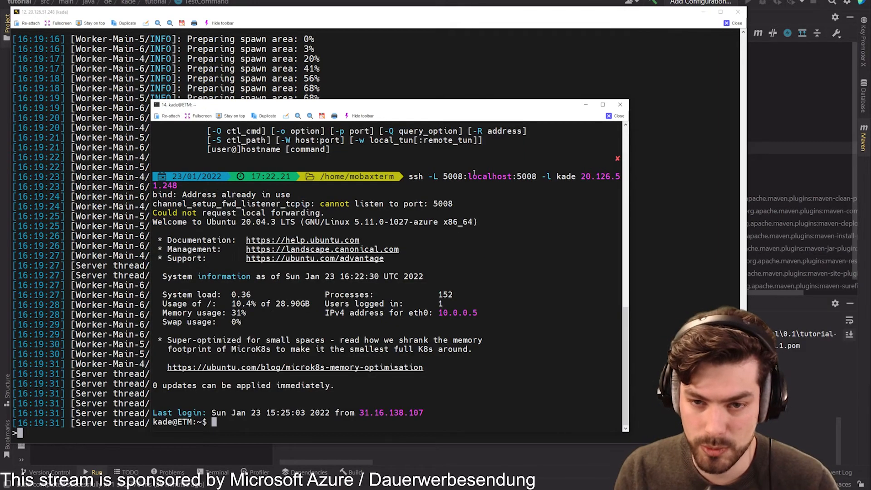
double_click(222, 194)
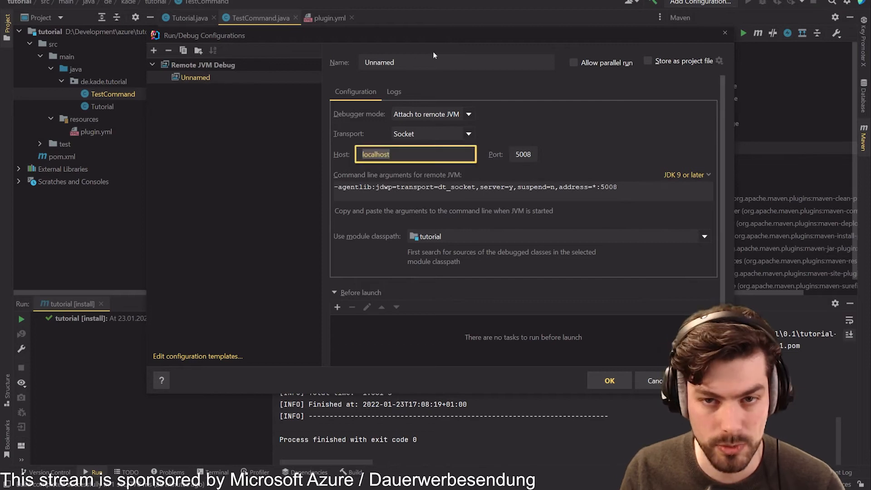
- Save the Remote JVM Debug configuration for localhost:5008 under the name Remote
text(Remote)
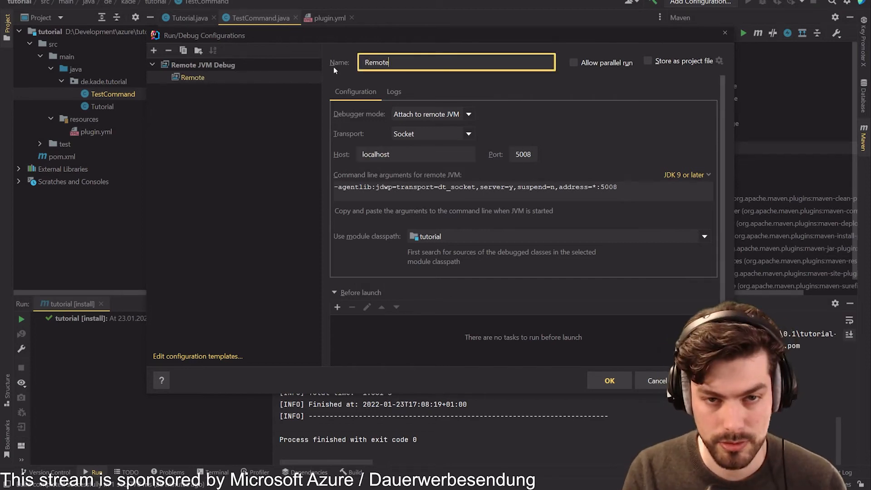
click(609, 380)
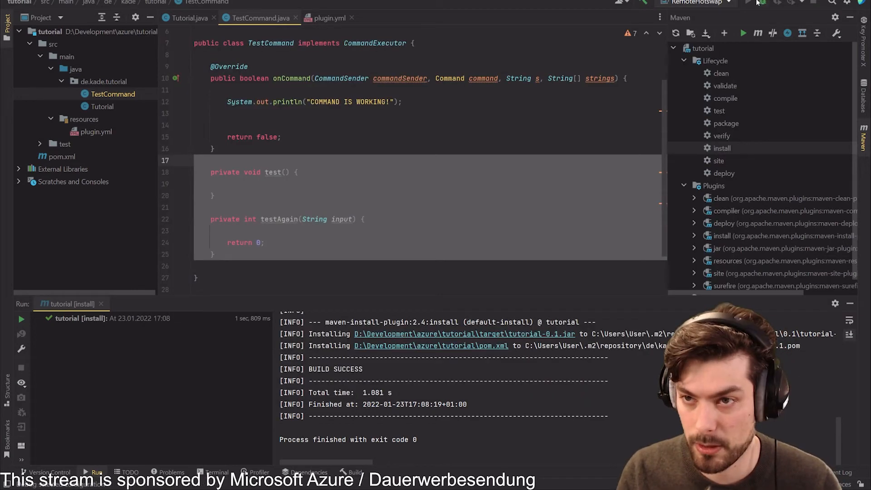
mouse_move(762, 3)
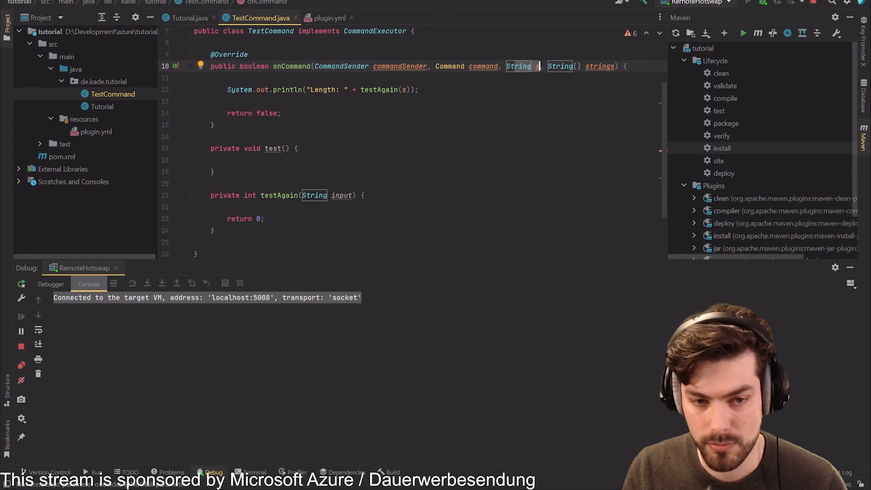
- Edit testAgain to return the input's length for hotswapping into the running server
click(199, 207)
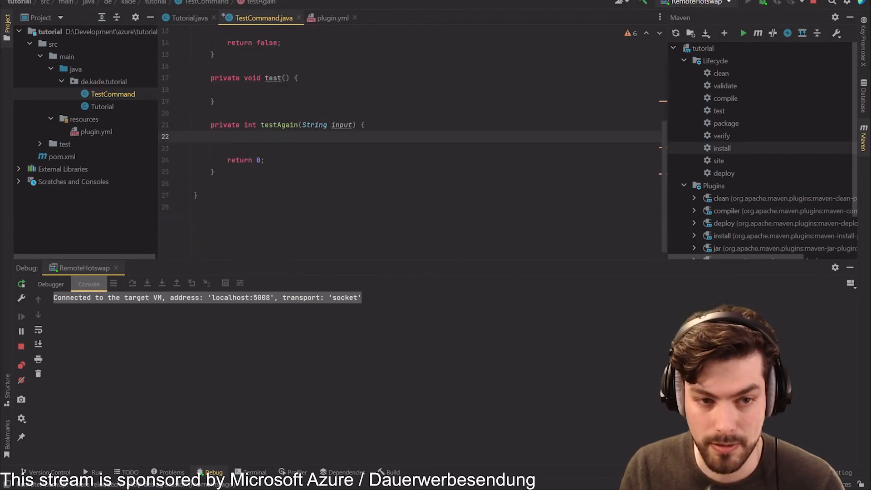
text(in)
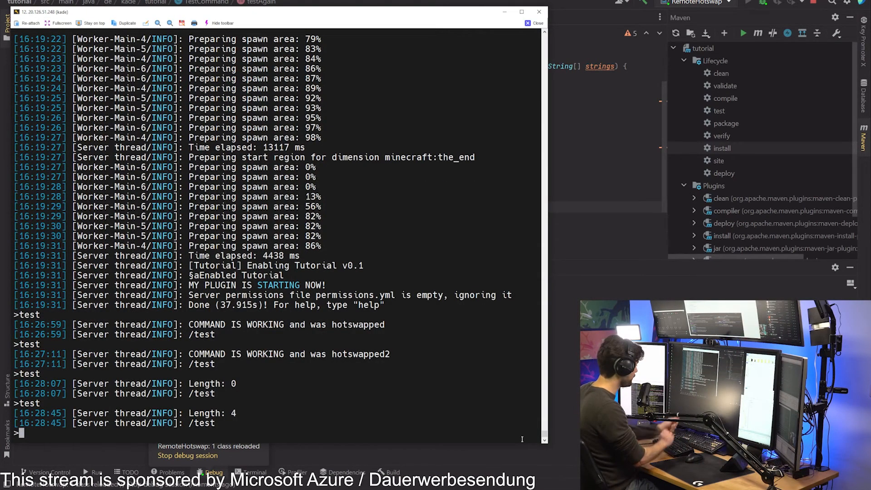
- Run /test in the server console and confirm it prints 'Length of test is 4'
click(535, 23)
text(test)
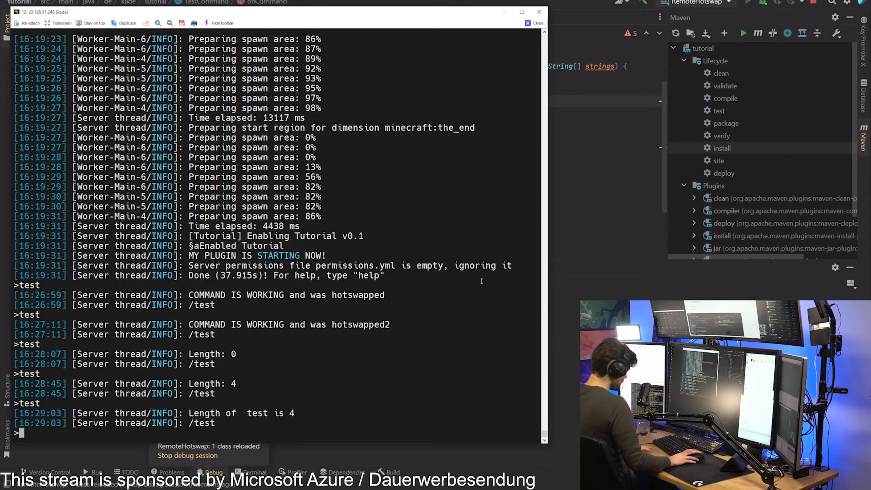
click(537, 22)
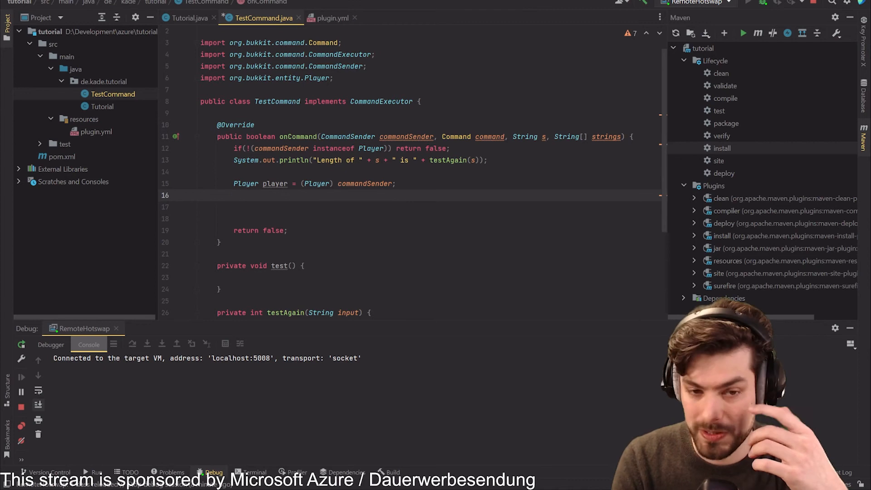
- Write player.setVelocity(new Vector…) after the Player cast using code completion
click(233, 195)
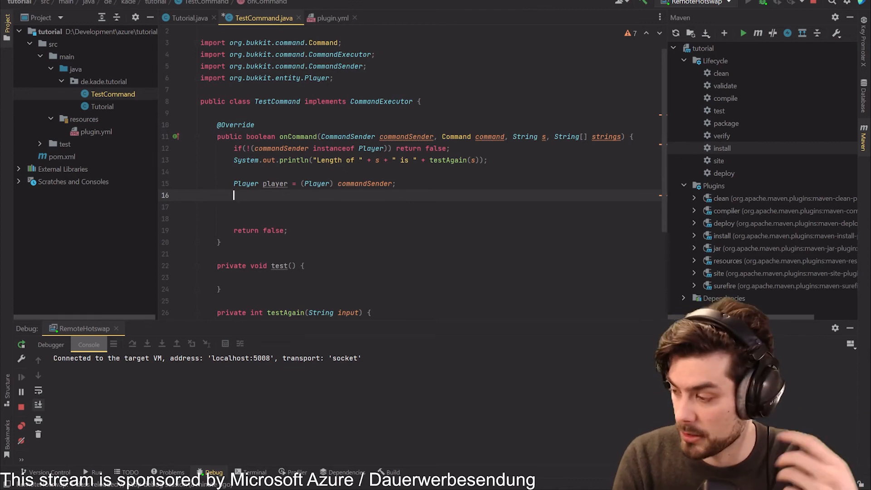
text(player.setVelocity();)
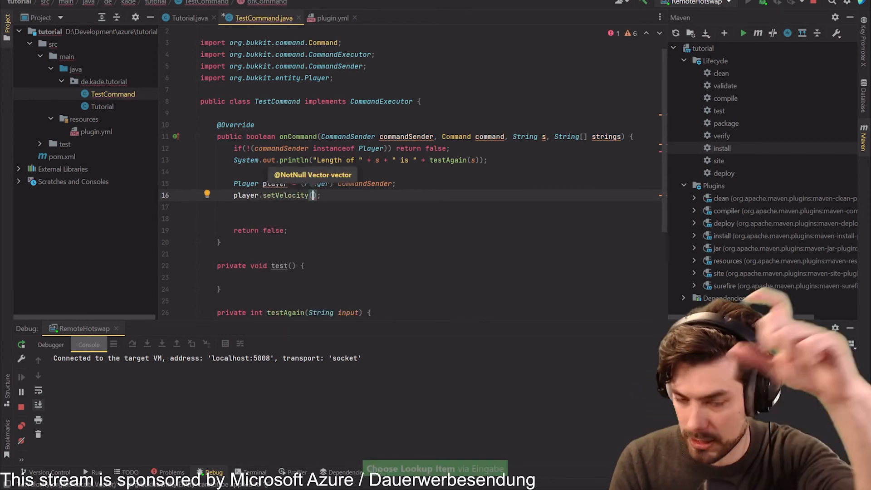
text(new Ve)
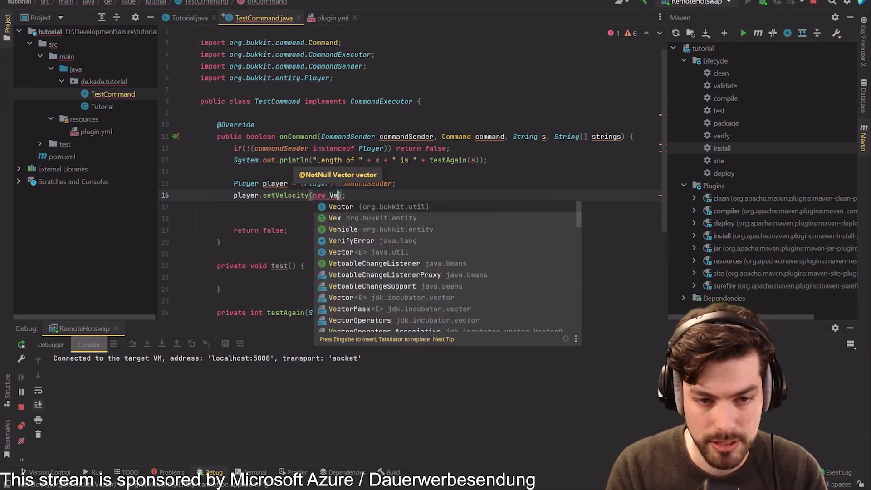